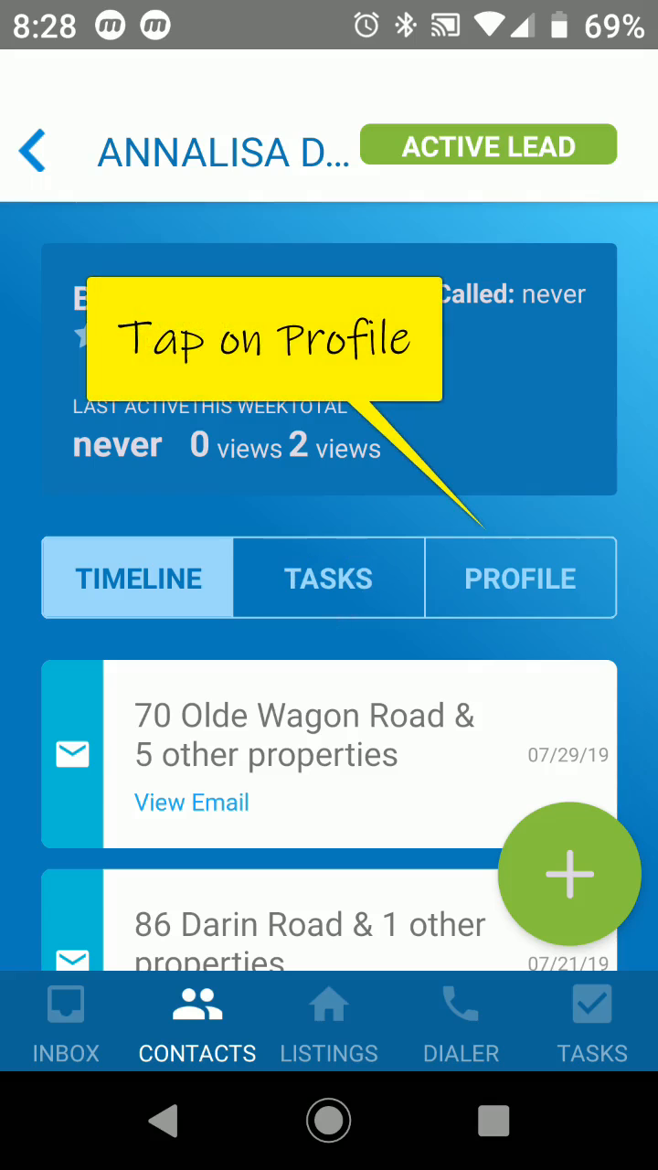
pyautogui.click(520, 576)
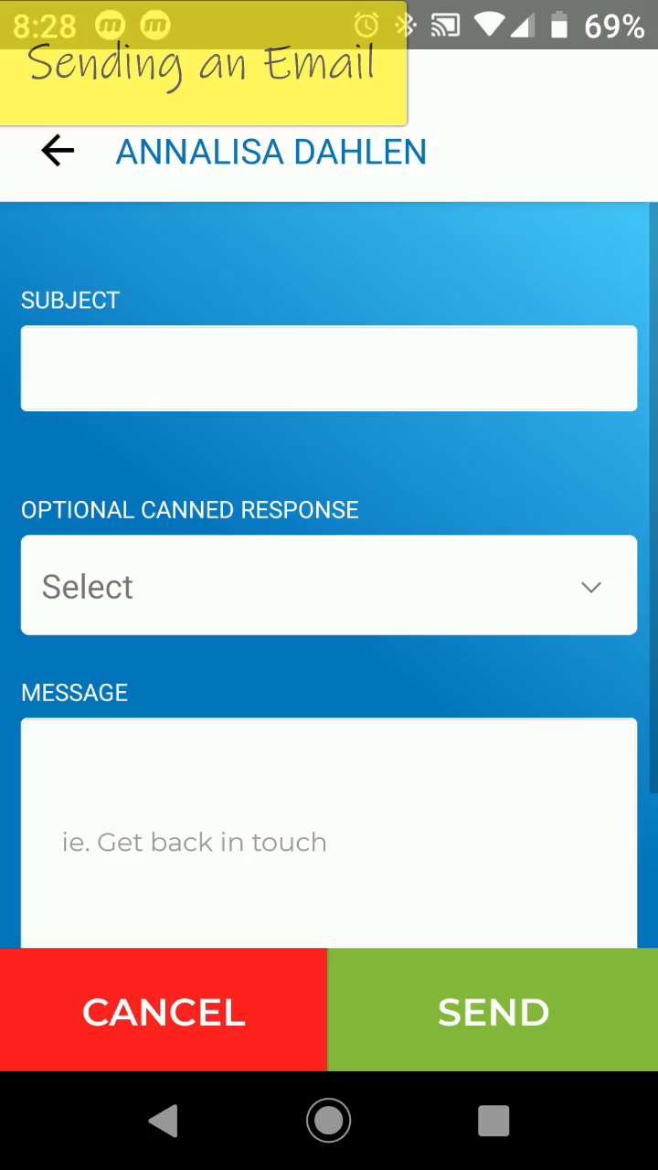
pyautogui.scroll(-3)
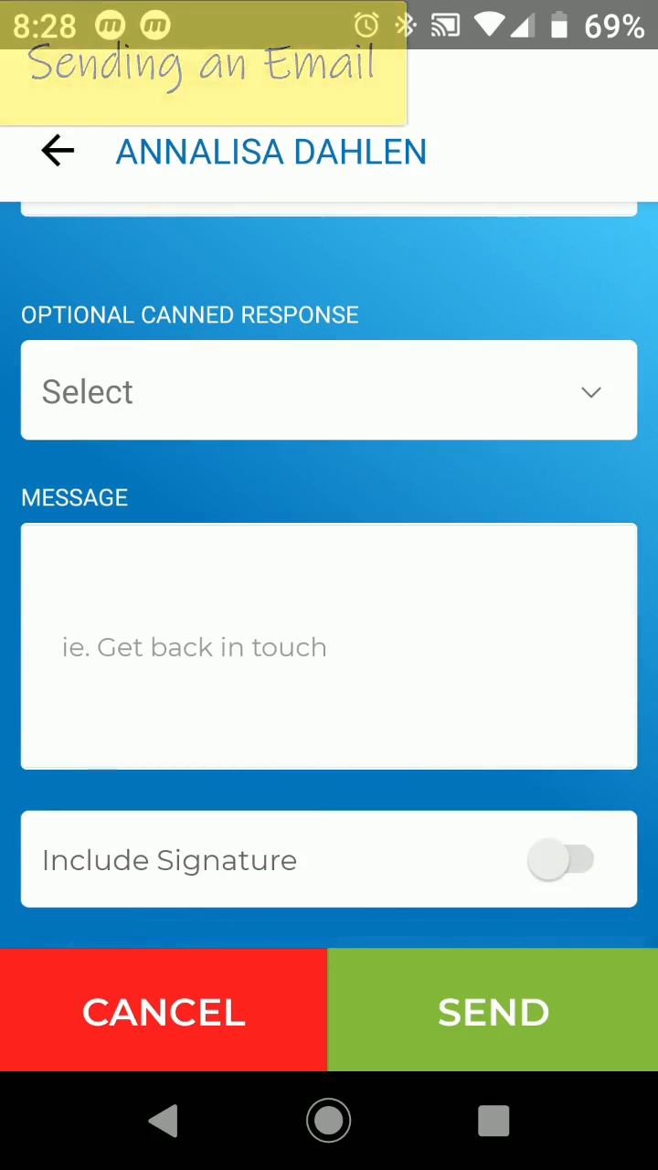
pyautogui.click(564, 859)
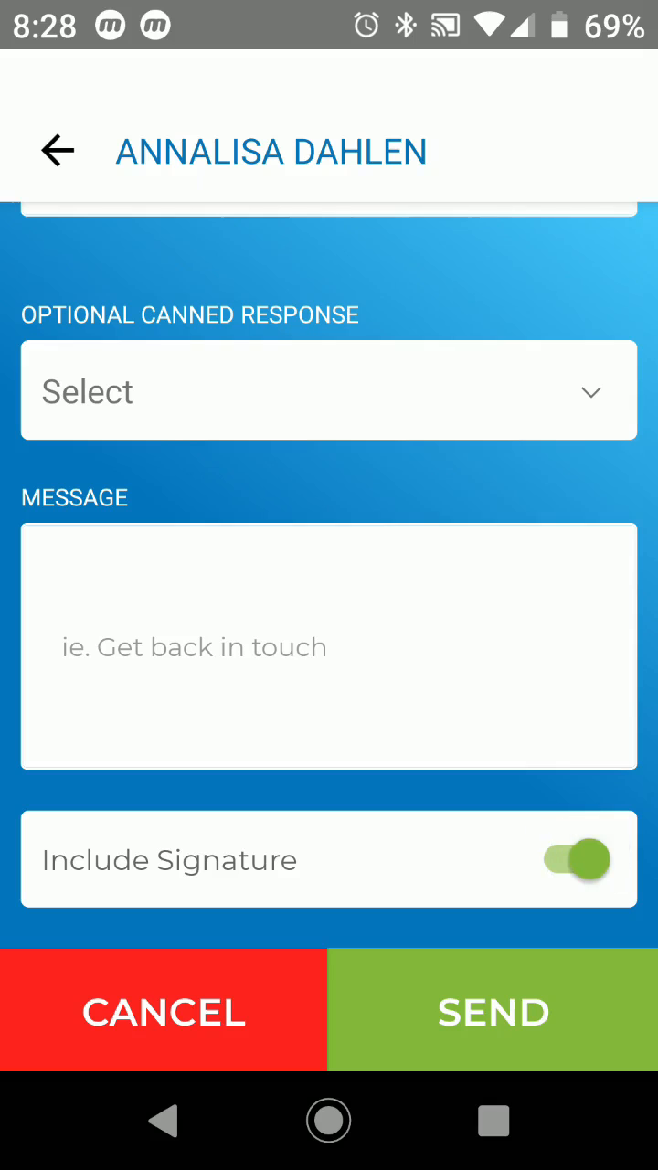
pyautogui.click(574, 858)
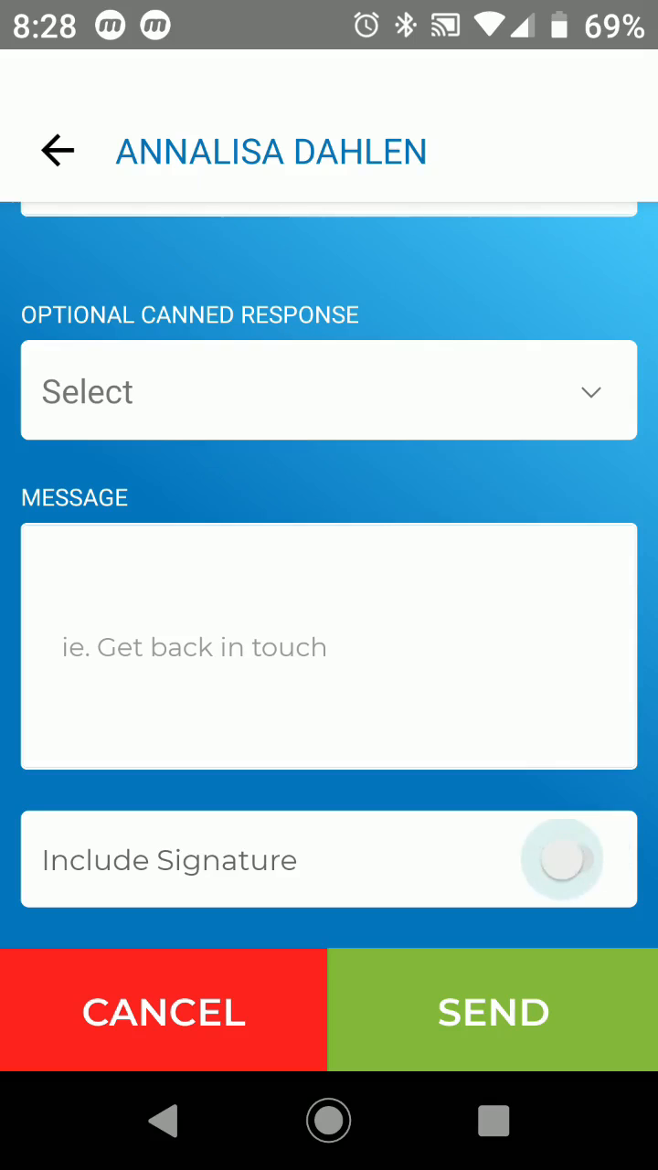
pyautogui.click(165, 1011)
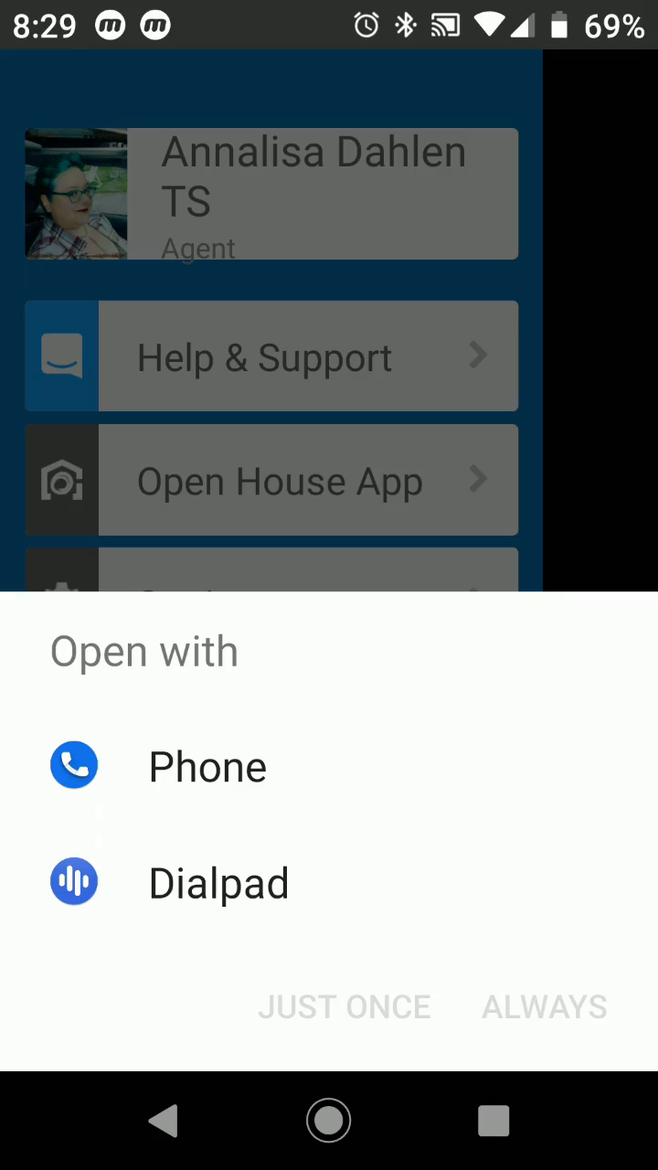
# Choose Phone in the Open with chooser to send the lead's number to the dialer.
pyautogui.click(206, 766)
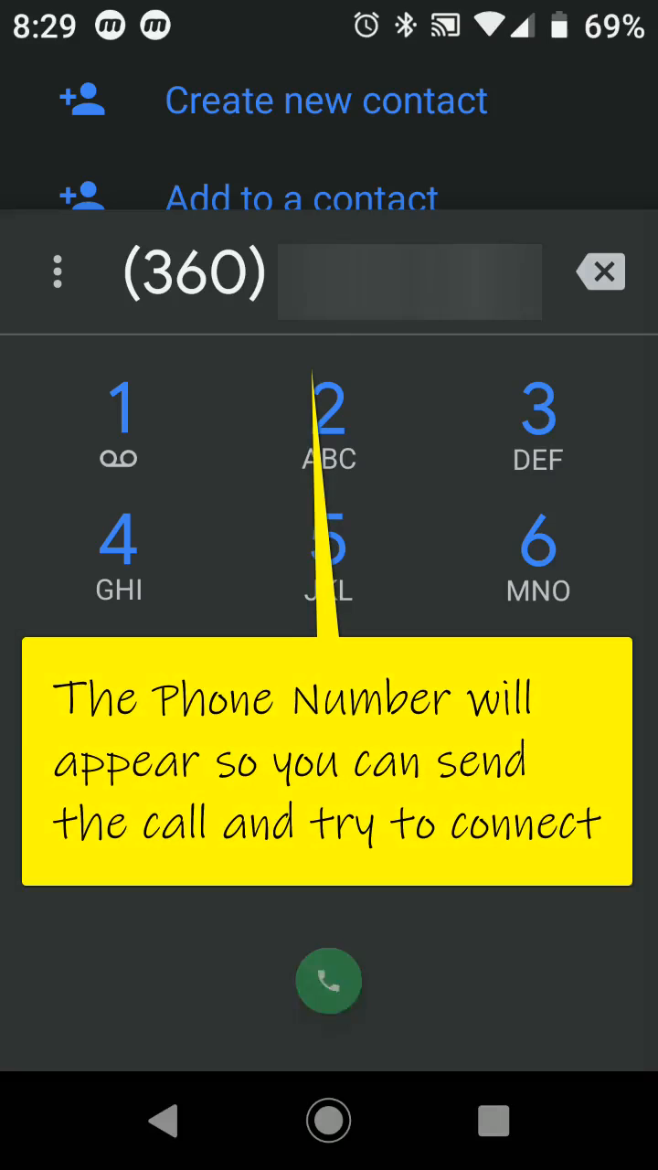
# Tap the green call button to dial the lead's prefilled number.
pyautogui.click(328, 979)
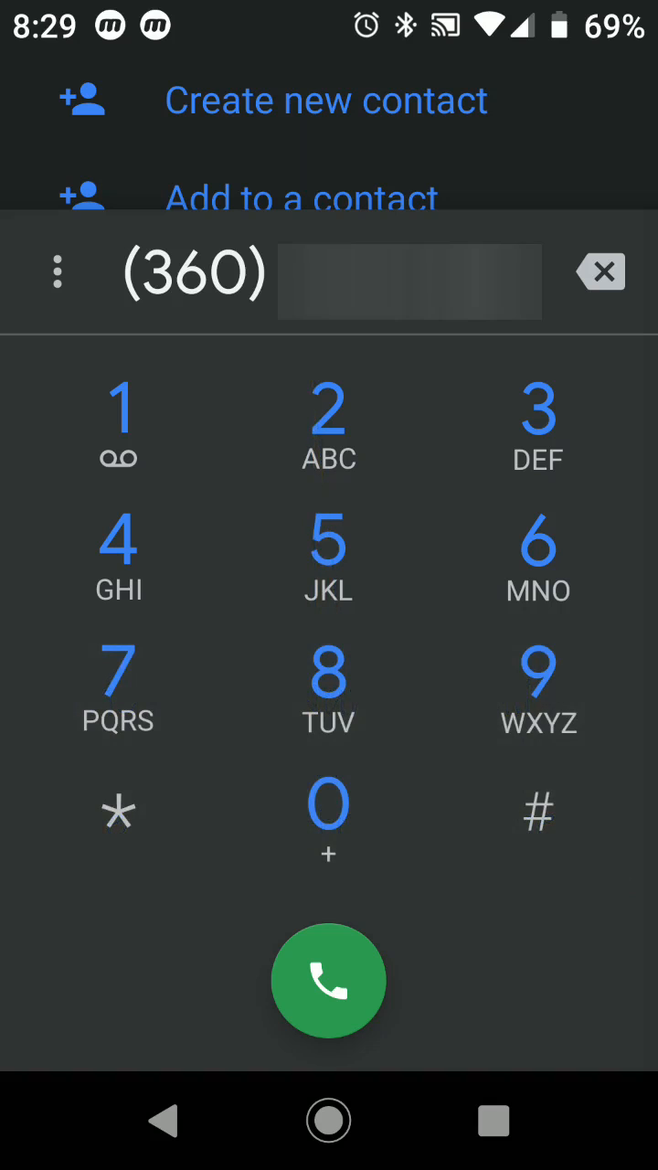
pyautogui.click(328, 980)
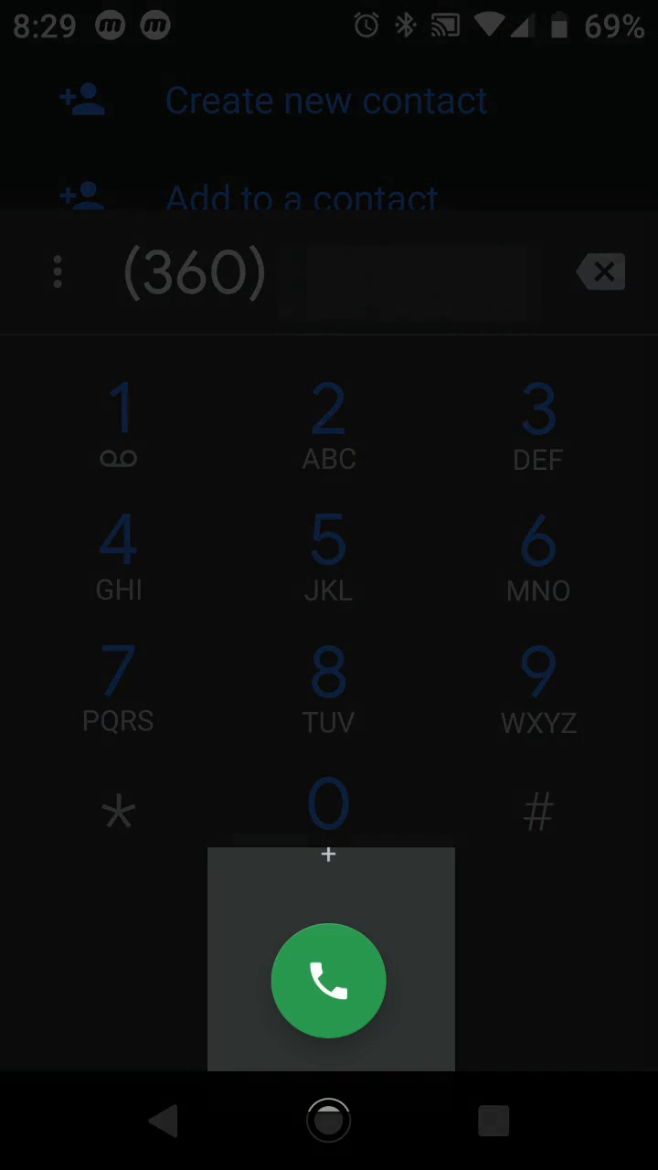